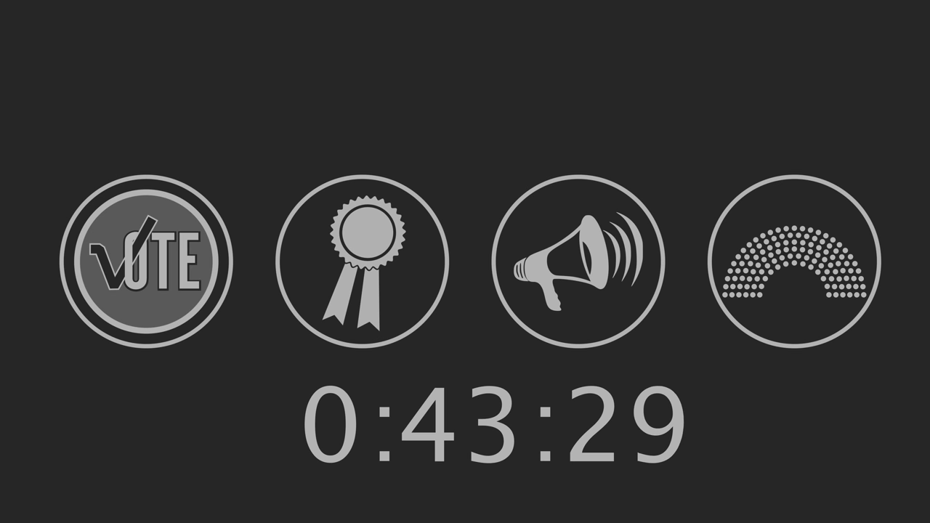
left_click(151, 258)
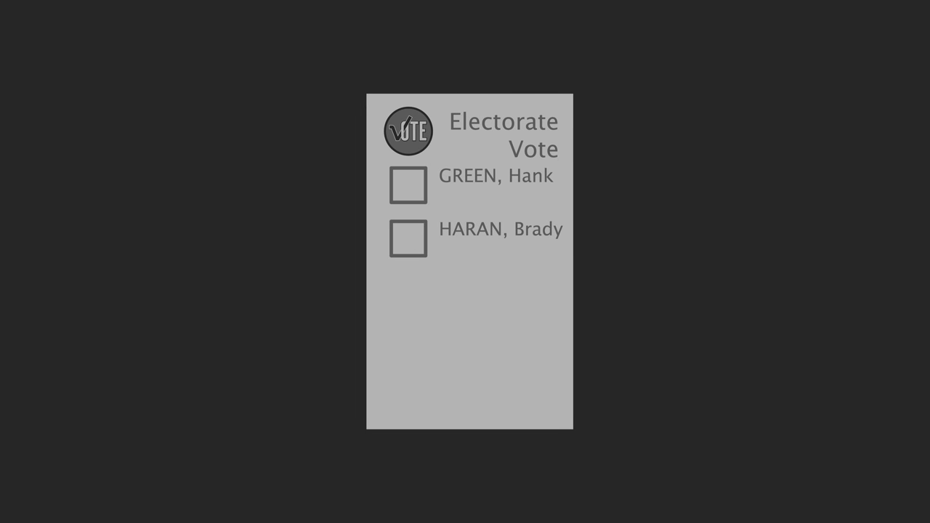
left_click(410, 238)
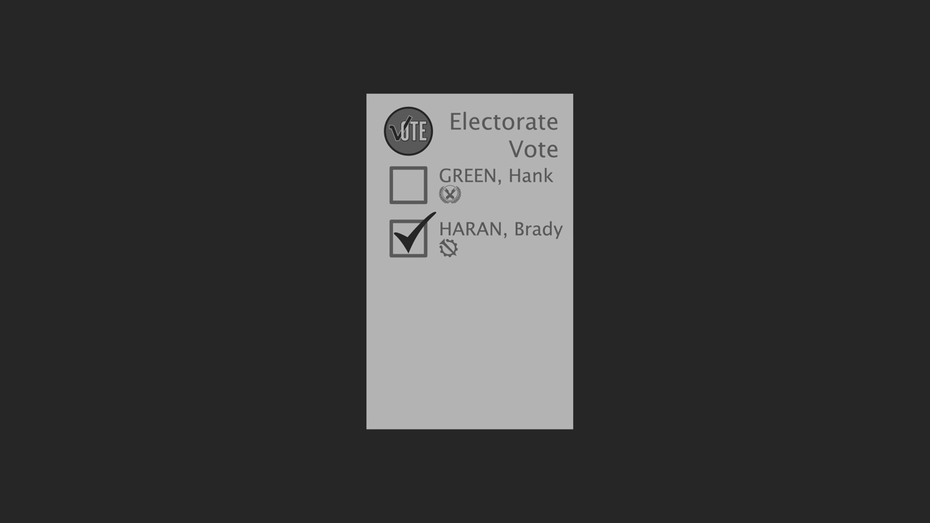
left_click(407, 131)
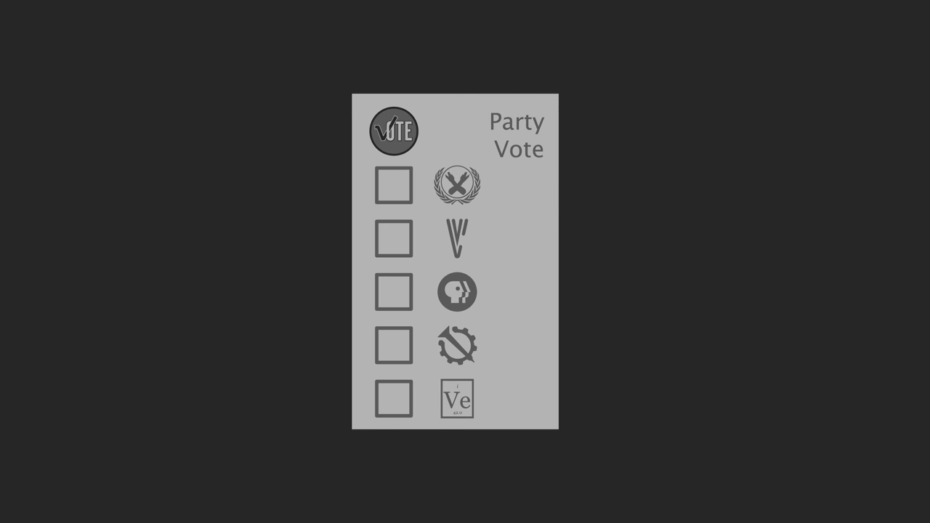
left_click(393, 399)
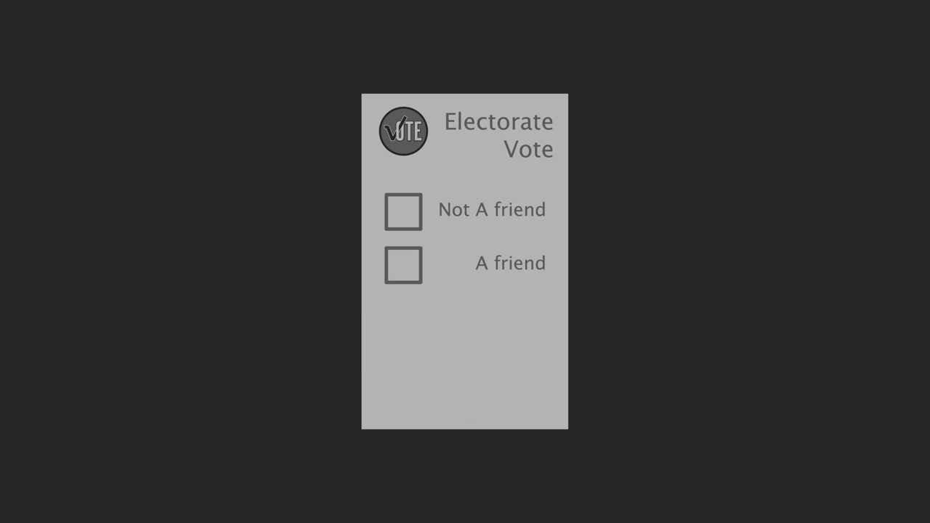
left_click(404, 265)
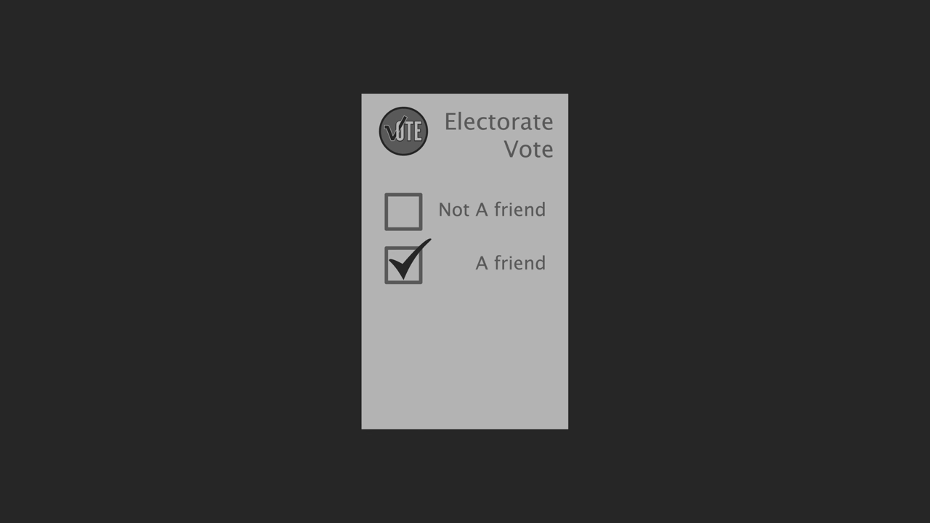